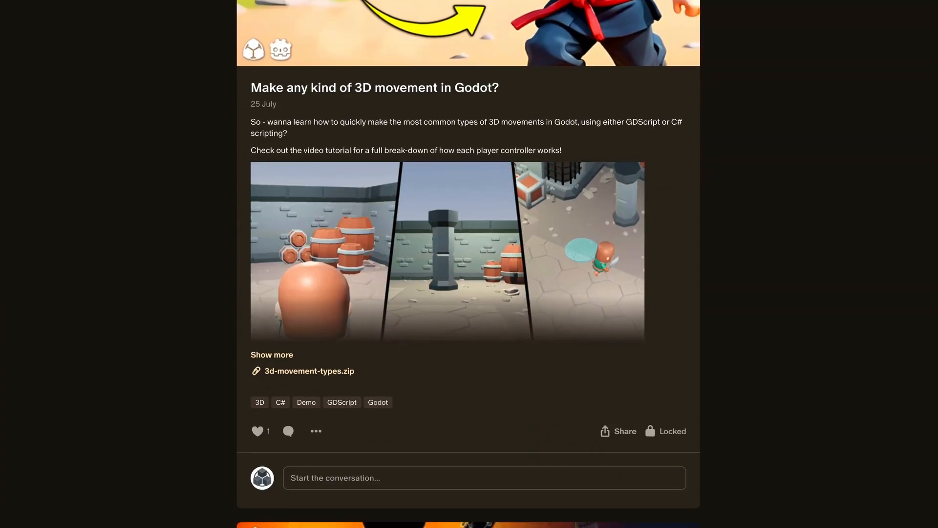
- Inspect the stars row and nearby nodes inside a level card
{"action": "scroll", "scroll_direction": "down", "scroll_amount": 3}
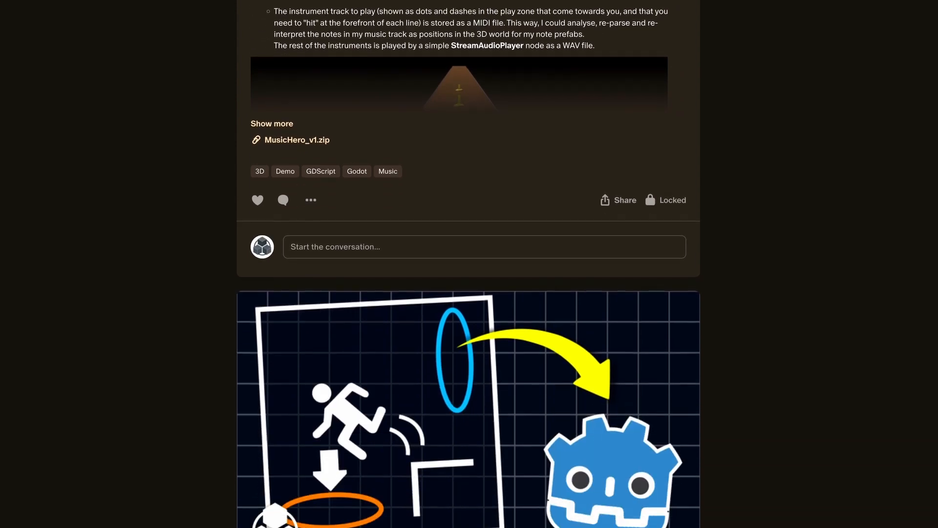
{"action": "scroll", "scroll_direction": "down", "scroll_amount": 3}
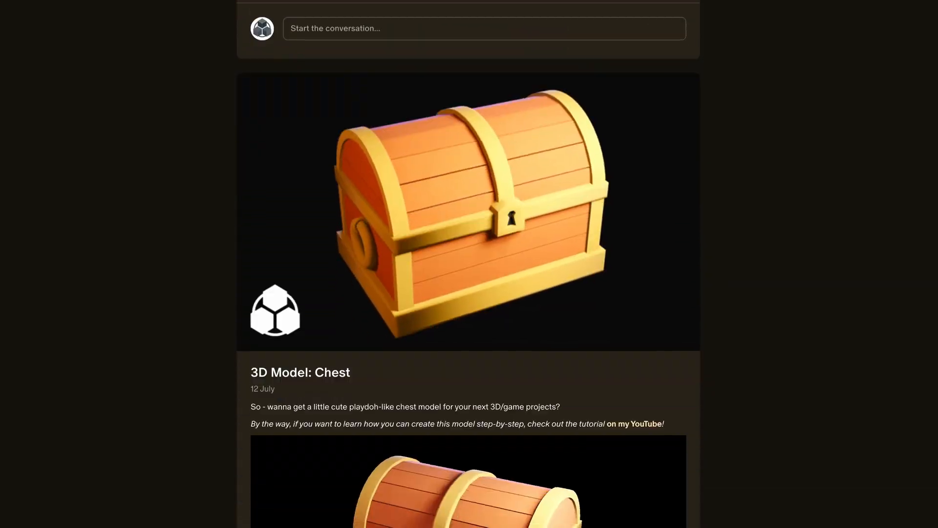
{"action": "scroll", "scroll_direction": "down", "scroll_amount": 3}
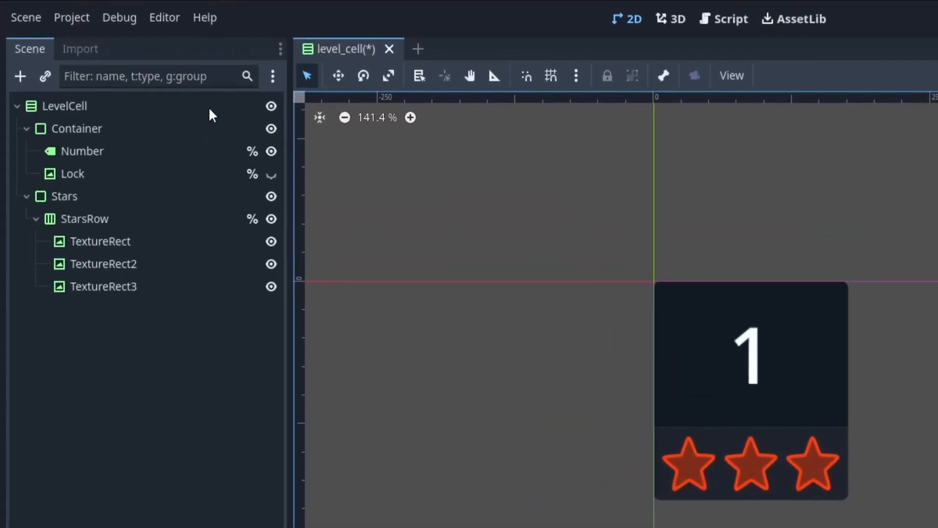
{"action": "left_click", "coordinate": [84, 217]}
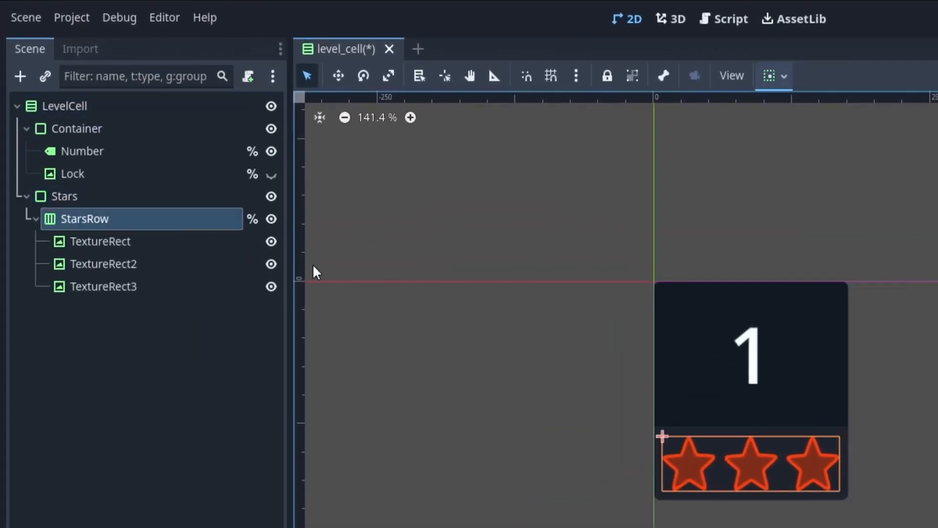
{"action": "left_click", "coordinate": [100, 242]}
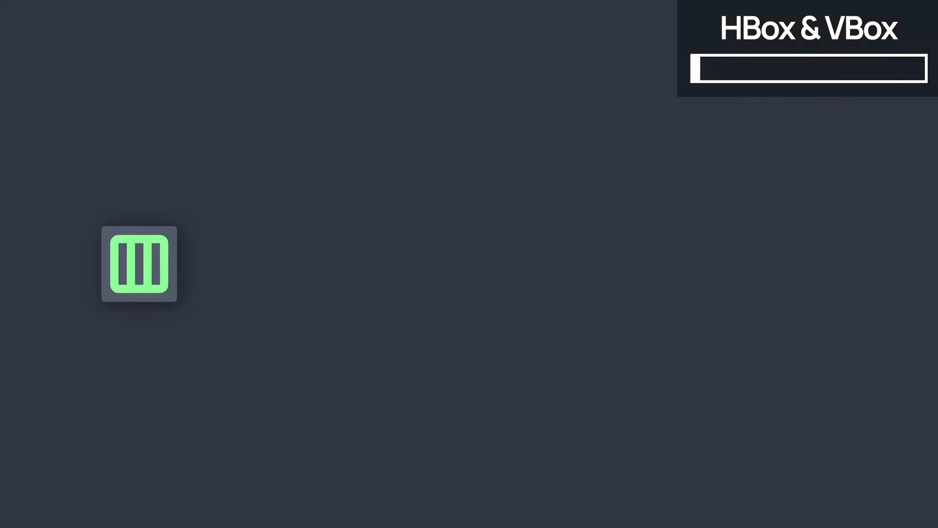
{"action": "left_click", "coordinate": [139, 264]}
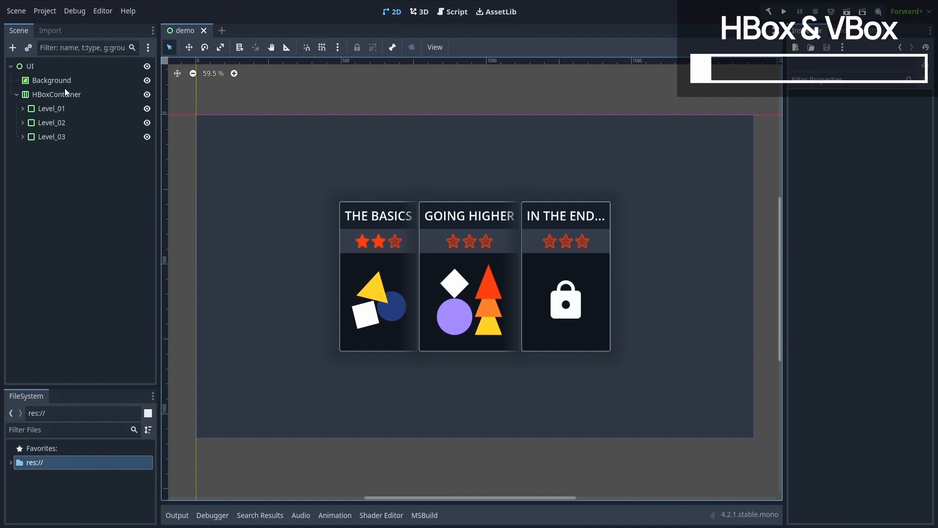
- Review the container holding the level cards and each of its card children
{"action": "left_click", "coordinate": [58, 94]}
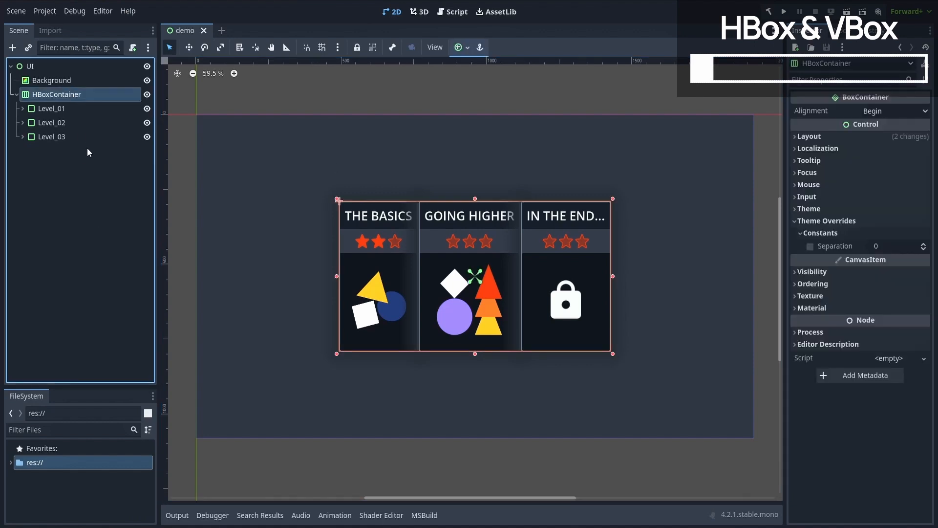
{"action": "left_click", "coordinate": [50, 124]}
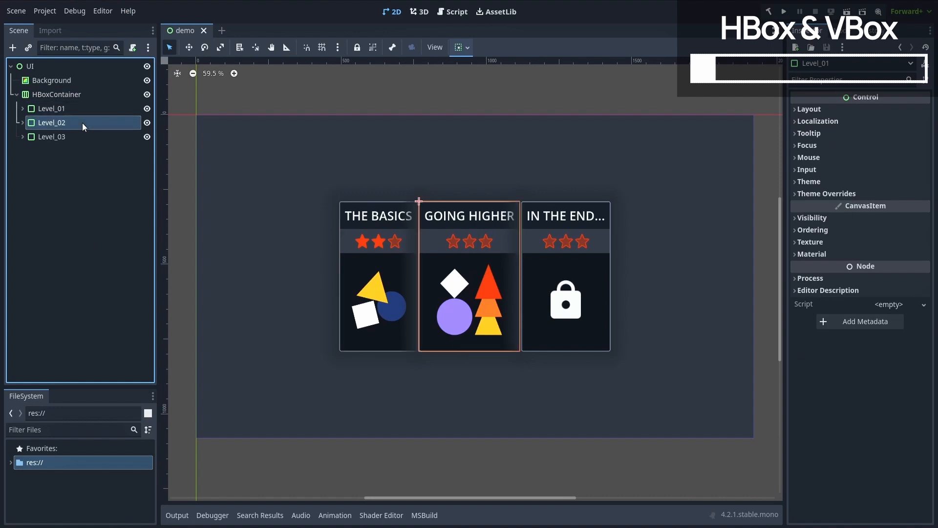
{"action": "left_click", "coordinate": [52, 136]}
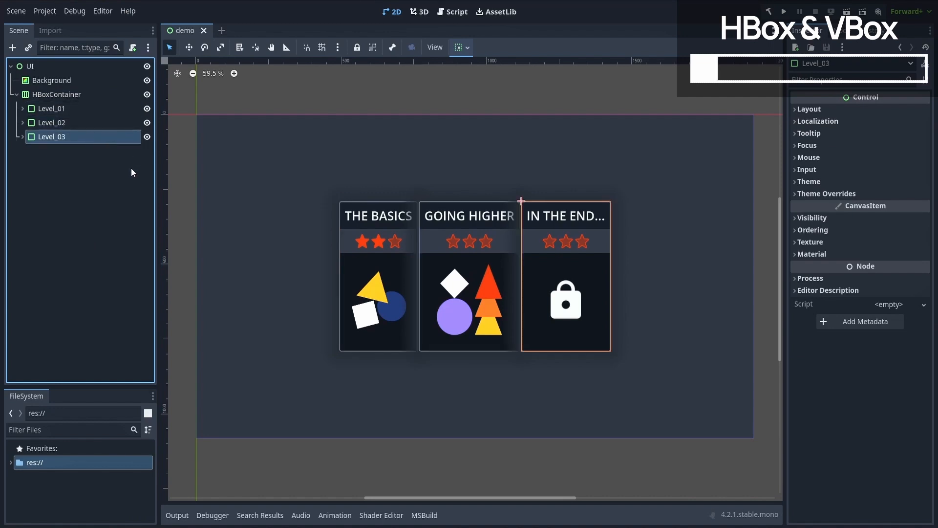
{"action": "left_click", "coordinate": [52, 123]}
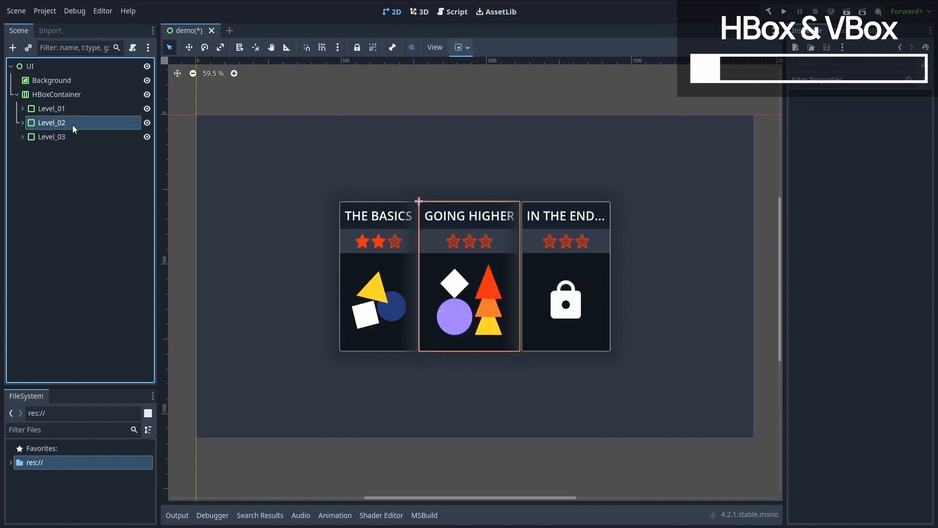
{"action": "left_click", "coordinate": [146, 137]}
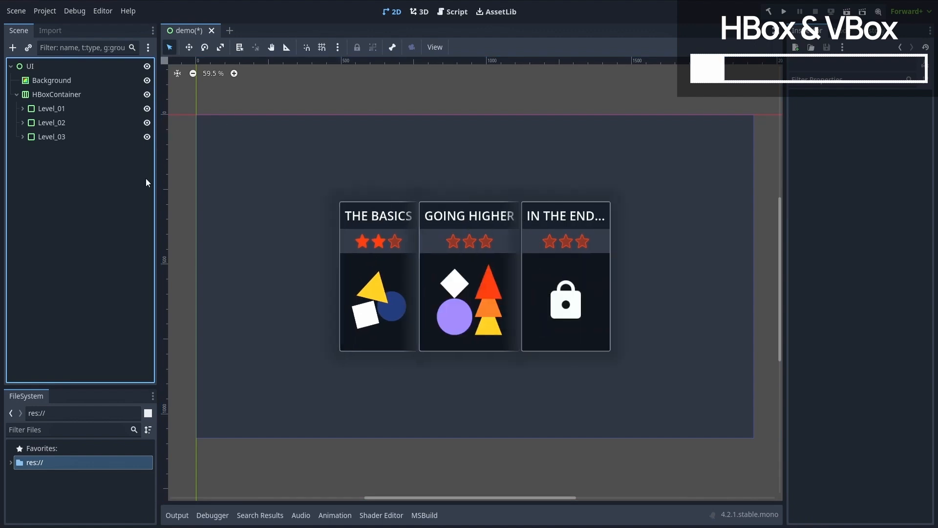
{"action": "mouse_move", "coordinate": [96, 183]}
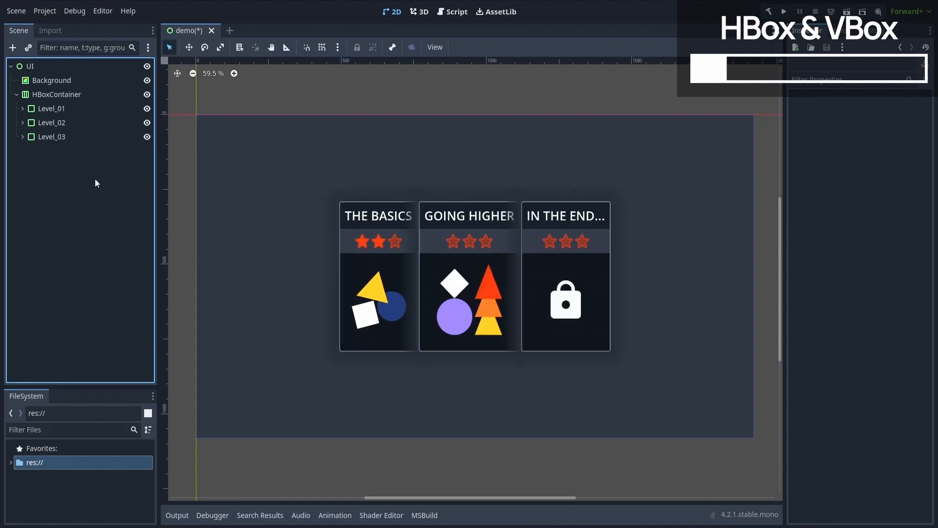
- Change the card container's type to VBoxContainer so the cards stack vertically
{"action": "left_click", "coordinate": [56, 93]}
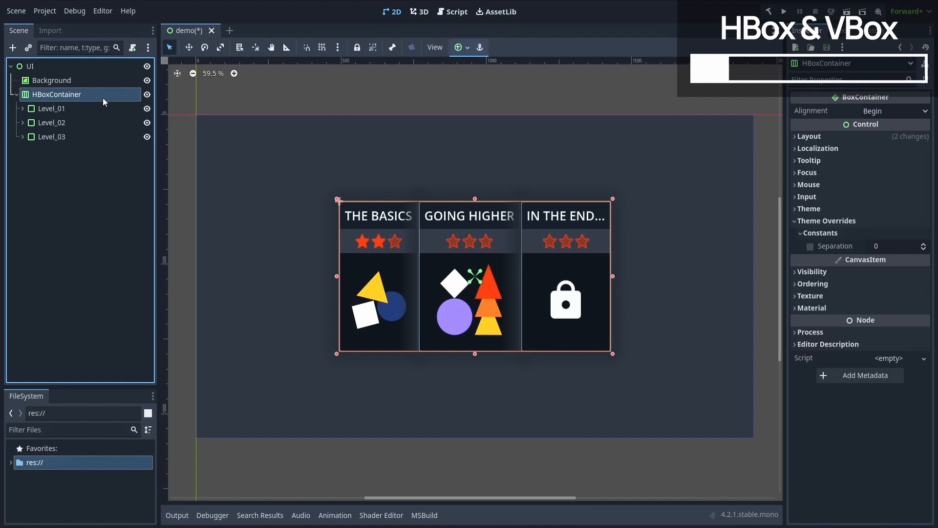
{"action": "type", "text": "vbox"}
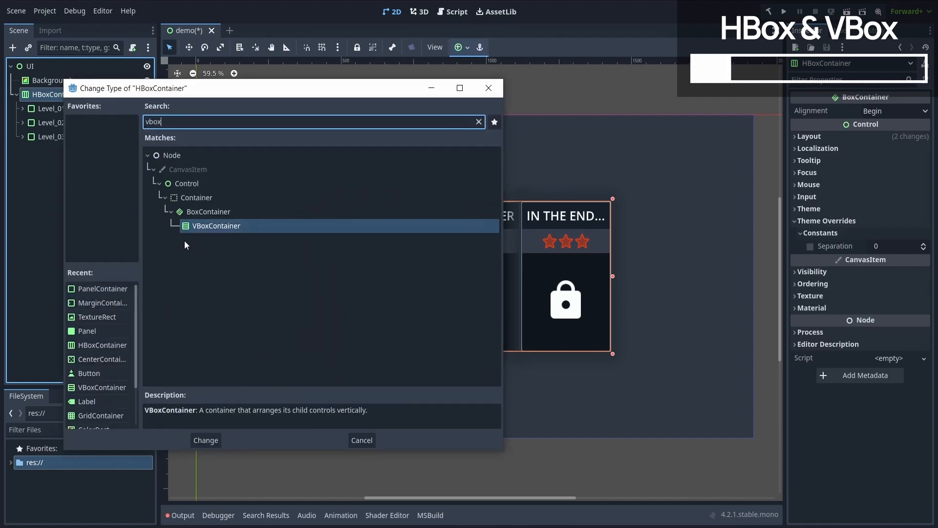
{"action": "left_click", "coordinate": [205, 440]}
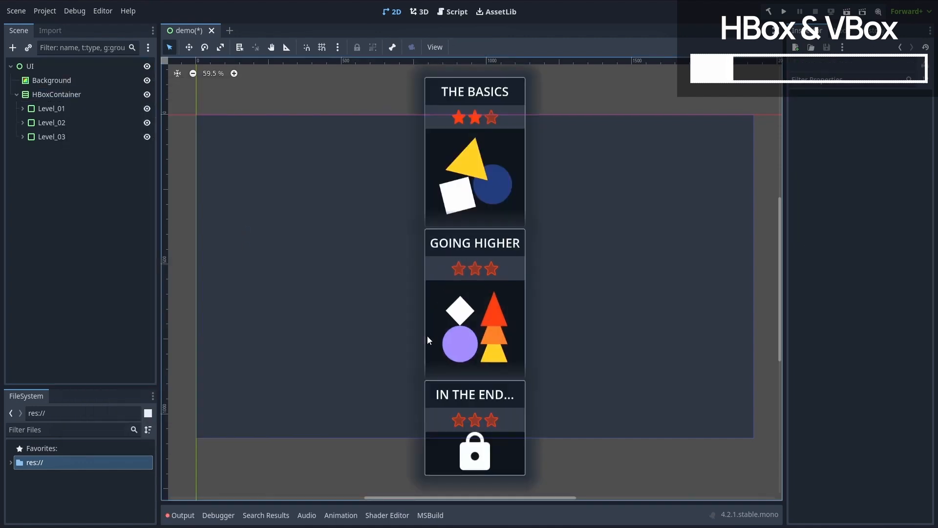
{"action": "mouse_move", "coordinate": [733, 269]}
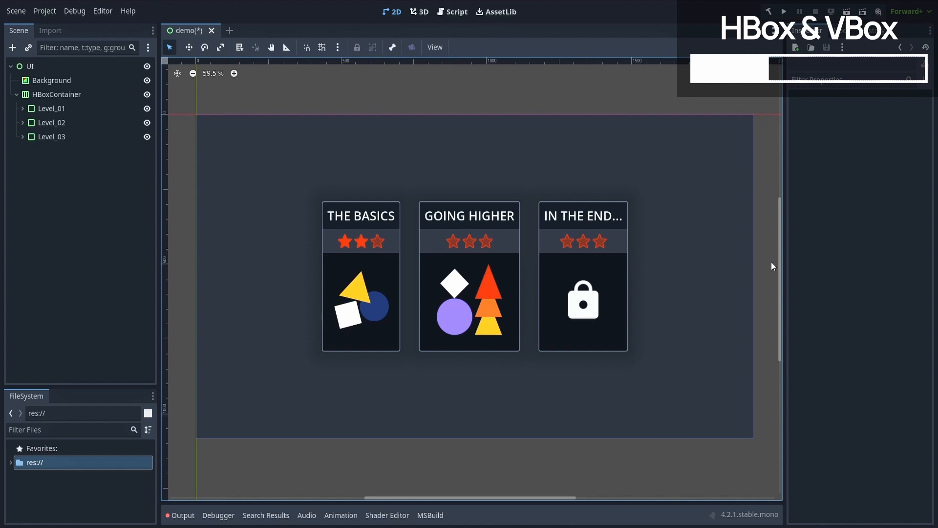
{"action": "left_click", "coordinate": [52, 108]}
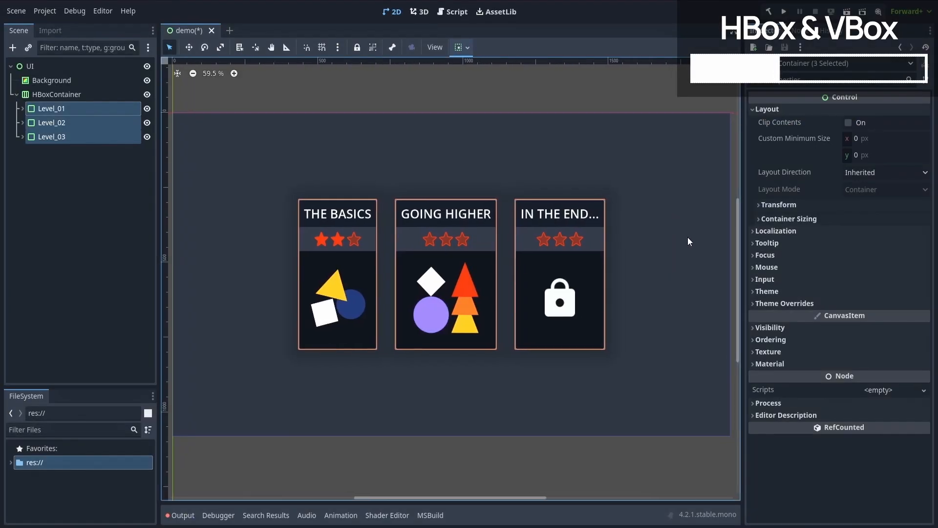
{"action": "left_click", "coordinate": [885, 137]}
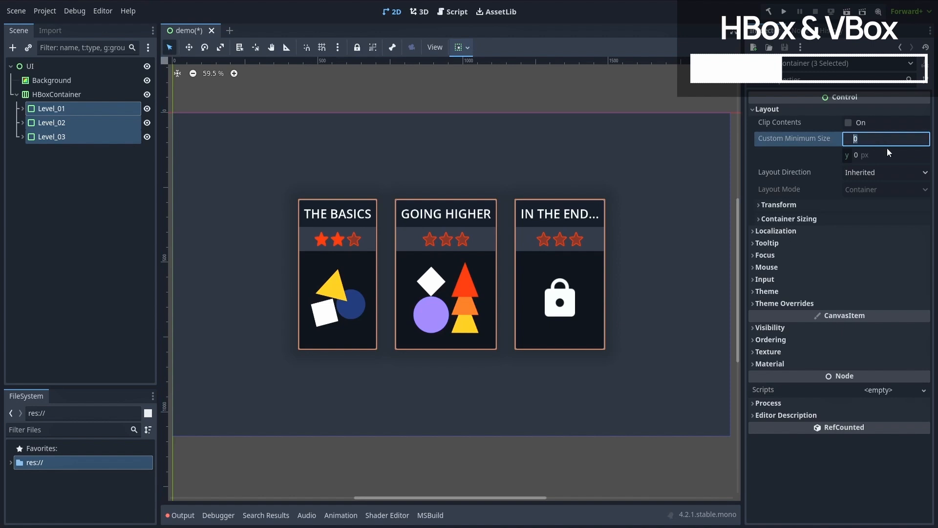
{"action": "type", "text": "400"}
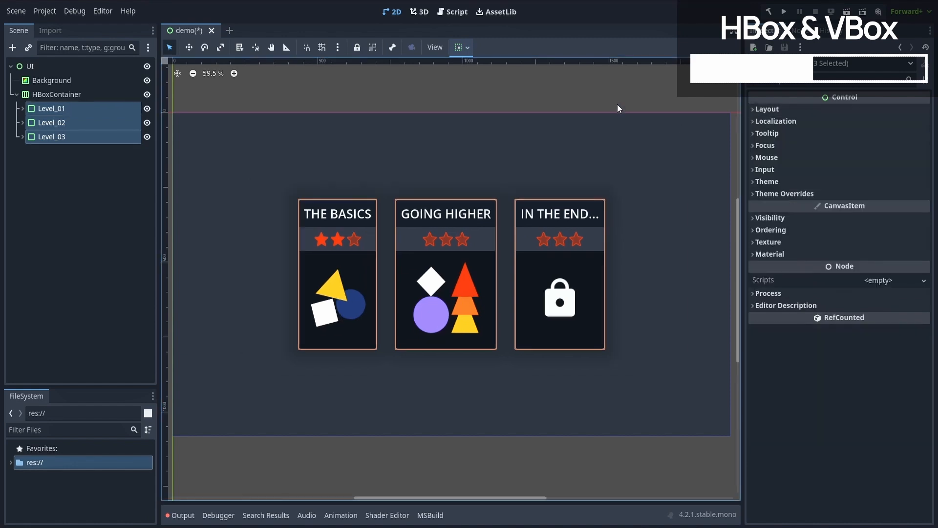
{"action": "mouse_move", "coordinate": [625, 100]}
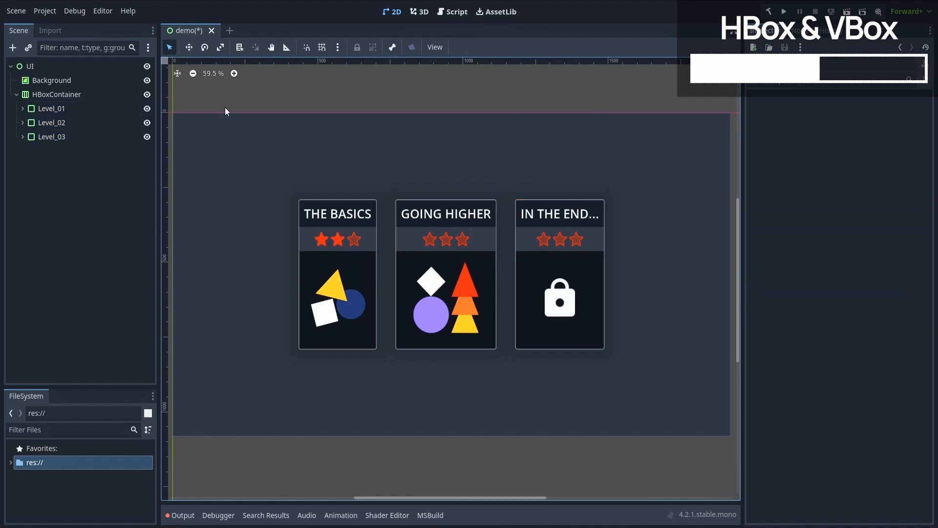
- Set the HBoxContainer alignment from End to Center and select the three level cards
{"action": "left_click", "coordinate": [458, 47]}
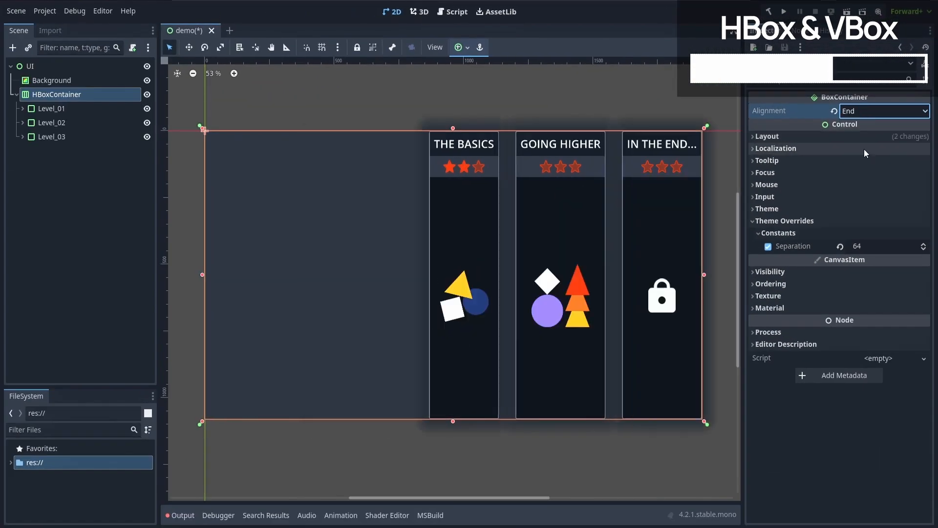
{"action": "left_click", "coordinate": [883, 110]}
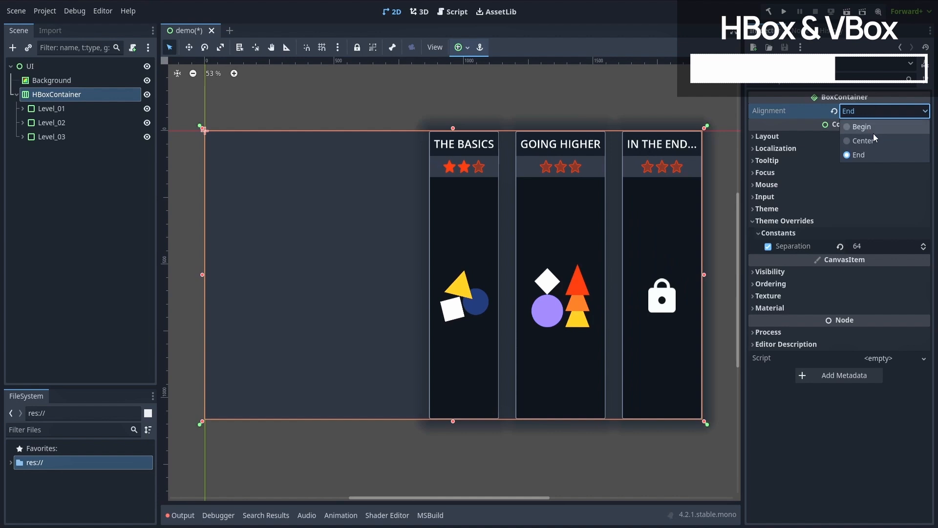
{"action": "left_click", "coordinate": [861, 140]}
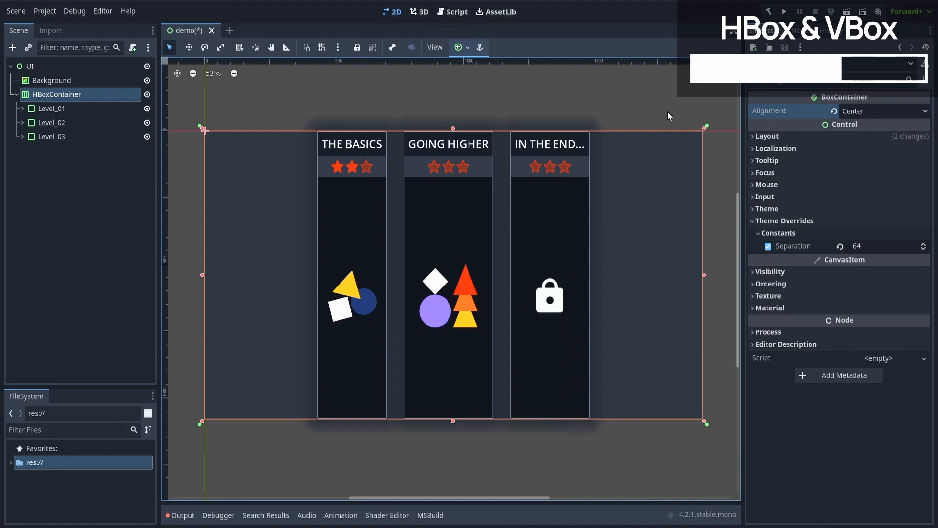
{"action": "left_click", "coordinate": [52, 109]}
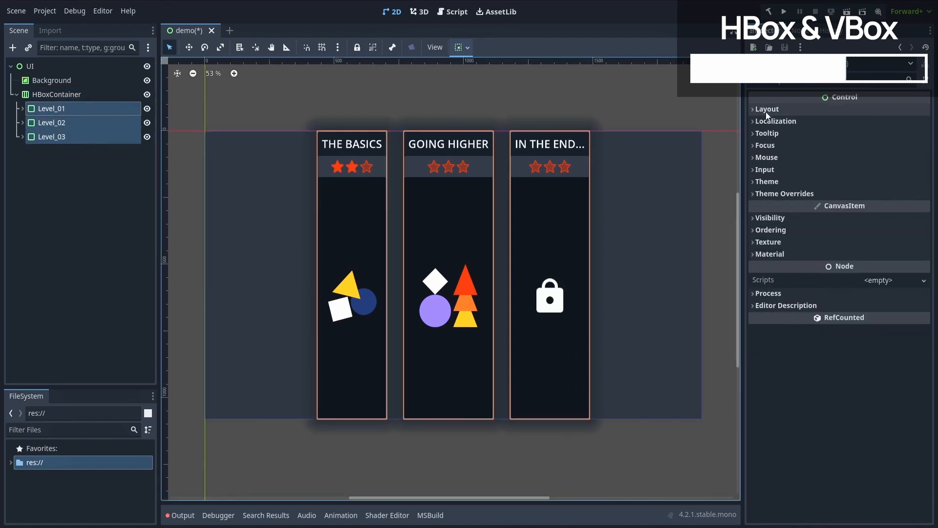
- Make the cards expand to share the width, then inset them via the surrounding MarginContainer
{"action": "left_click", "coordinate": [766, 109]}
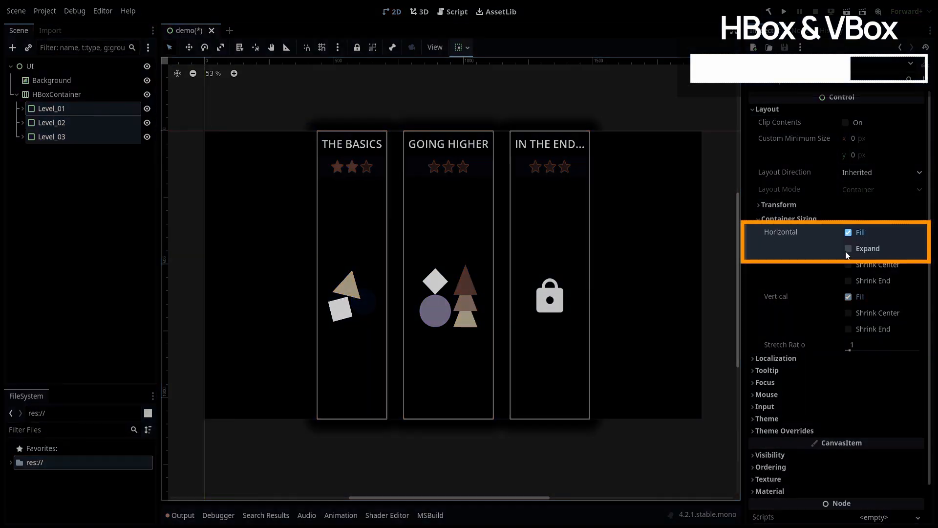
{"action": "left_click", "coordinate": [848, 248]}
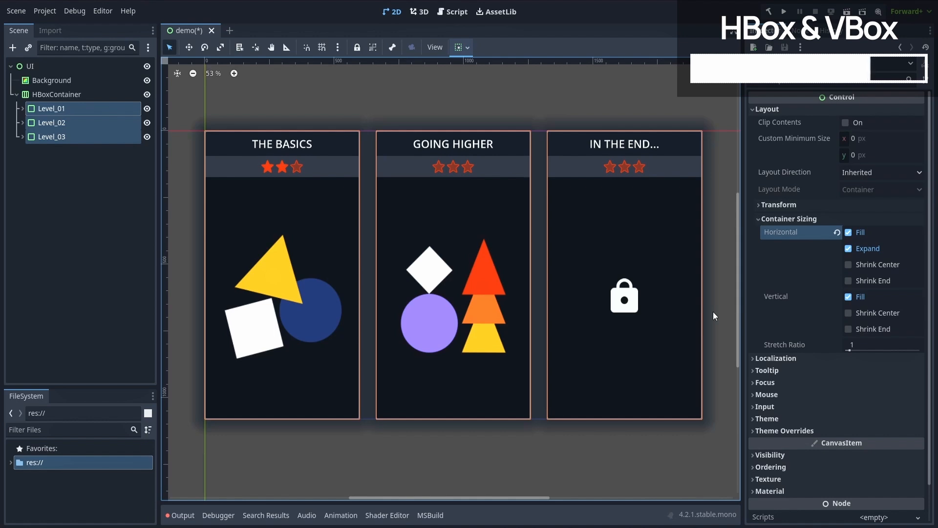
{"action": "left_click", "coordinate": [28, 66]}
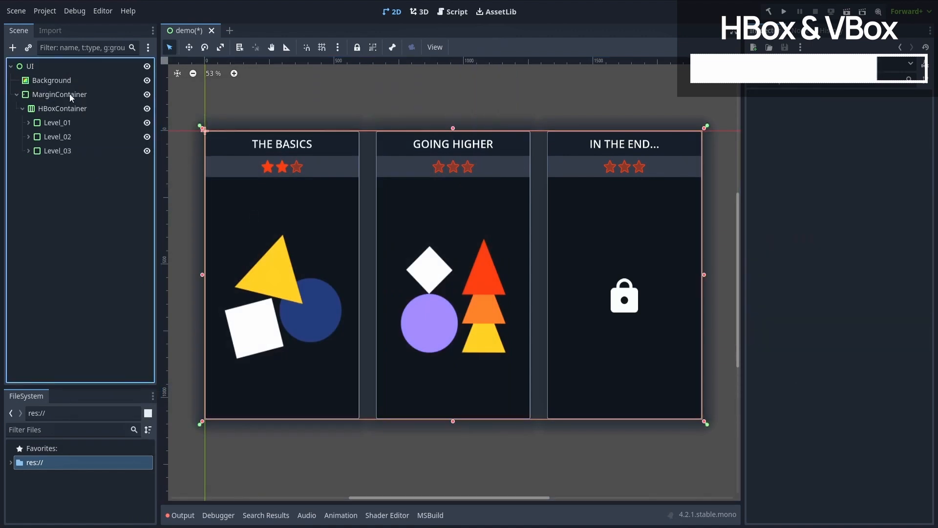
{"action": "left_click", "coordinate": [59, 94]}
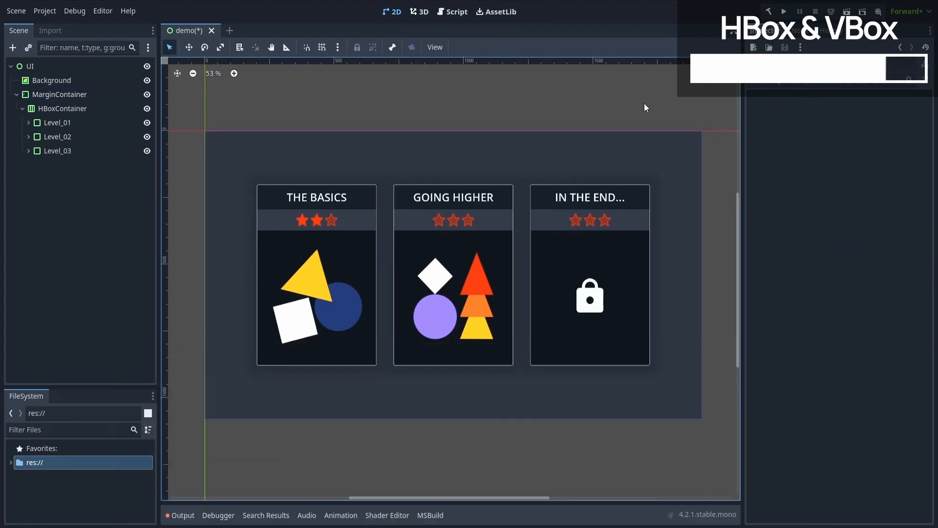
{"action": "mouse_move", "coordinate": [707, 294]}
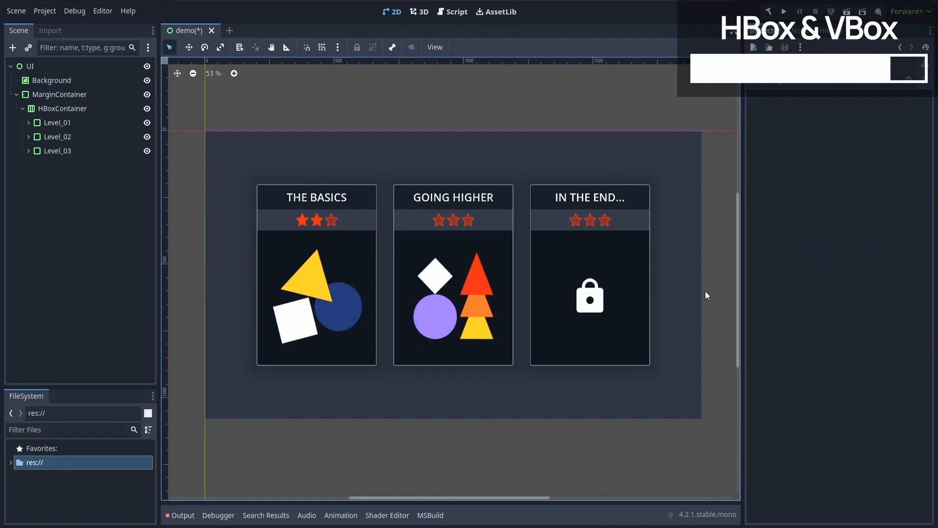
{"action": "left_click", "coordinate": [58, 137]}
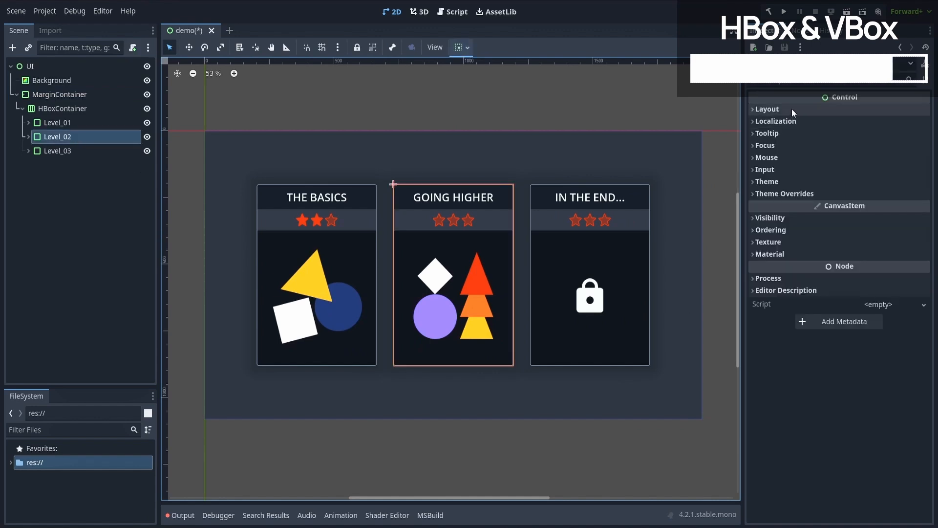
- Expand Level_01 to show its VBoxContainer with Name, Lock, stars row and Image
{"action": "left_click", "coordinate": [766, 109]}
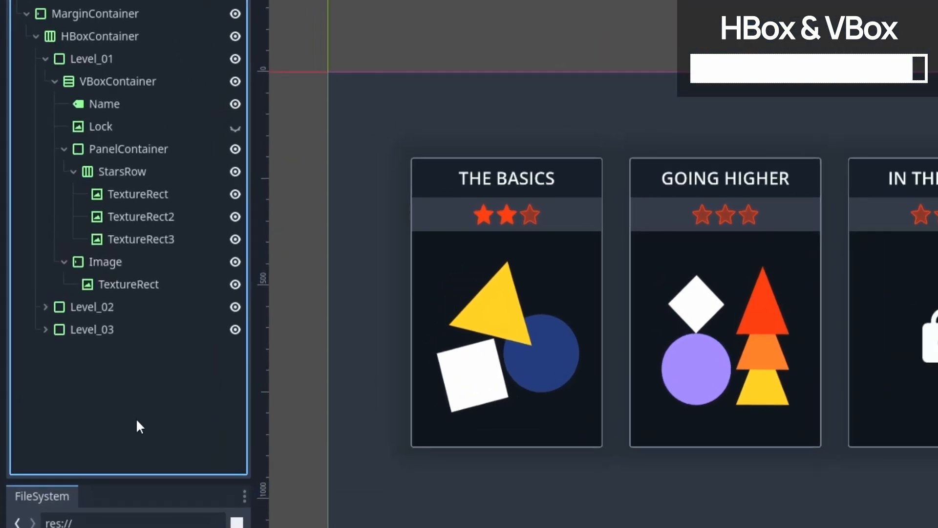
{"action": "left_click", "coordinate": [90, 59]}
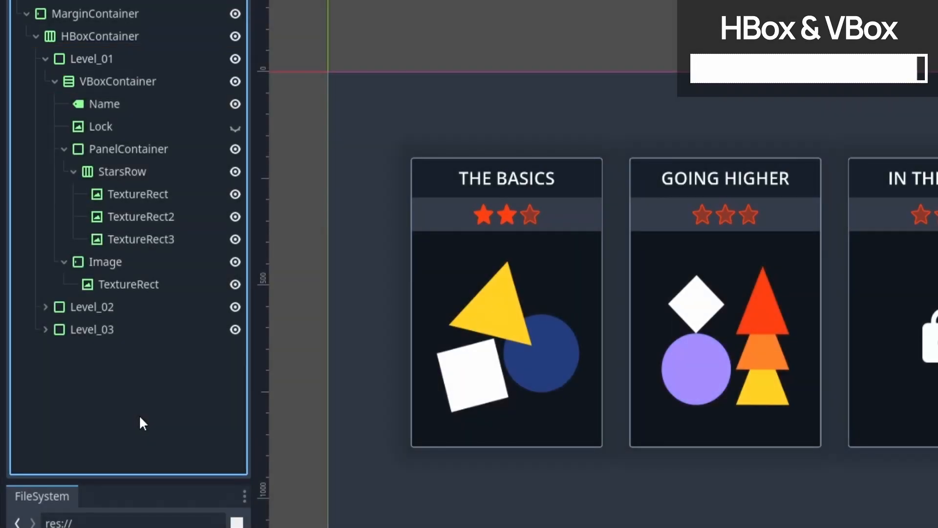
{"action": "left_click", "coordinate": [123, 81]}
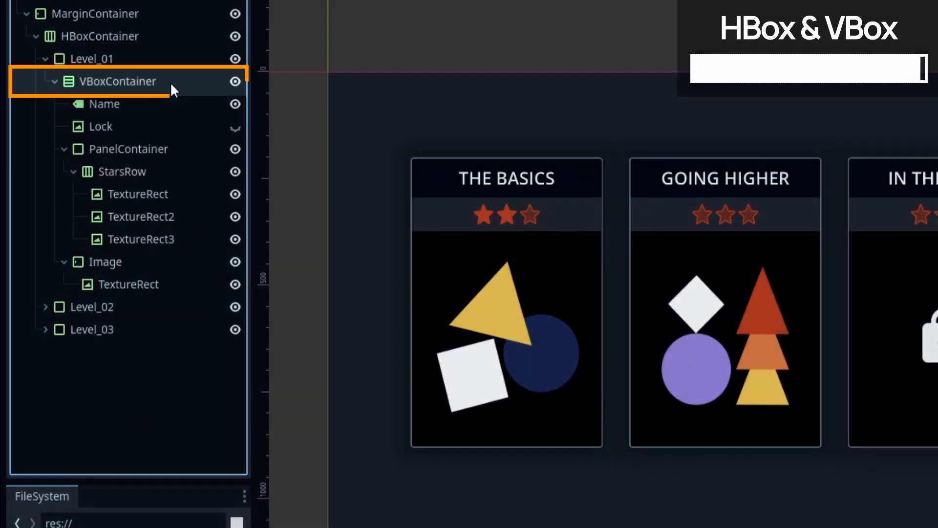
{"action": "left_click", "coordinate": [123, 81]}
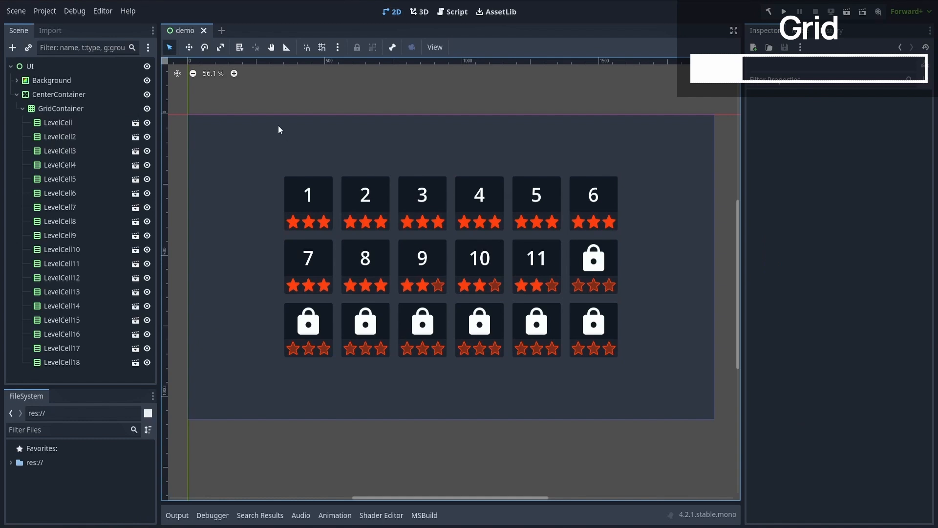
- Select the GridContainer showing six columns with 32-unit separations
{"action": "left_click", "coordinate": [62, 109]}
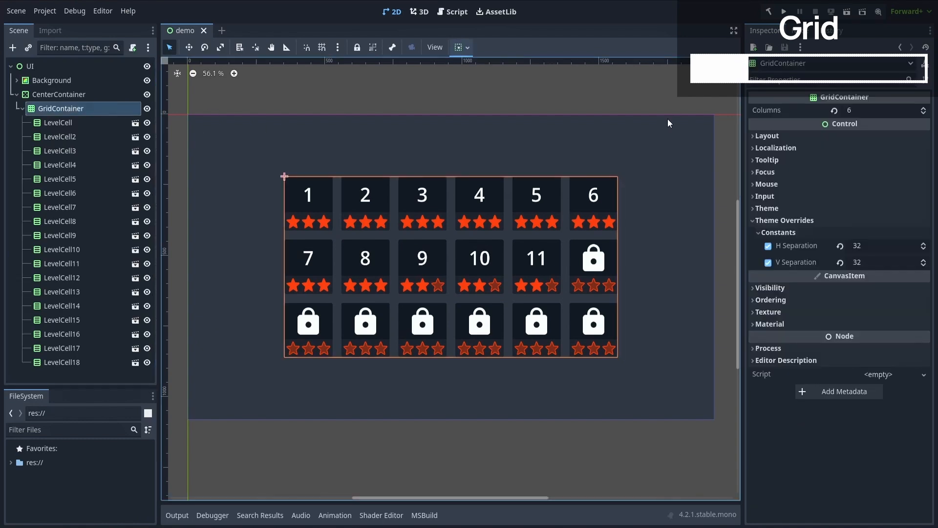
{"action": "mouse_move", "coordinate": [726, 207]}
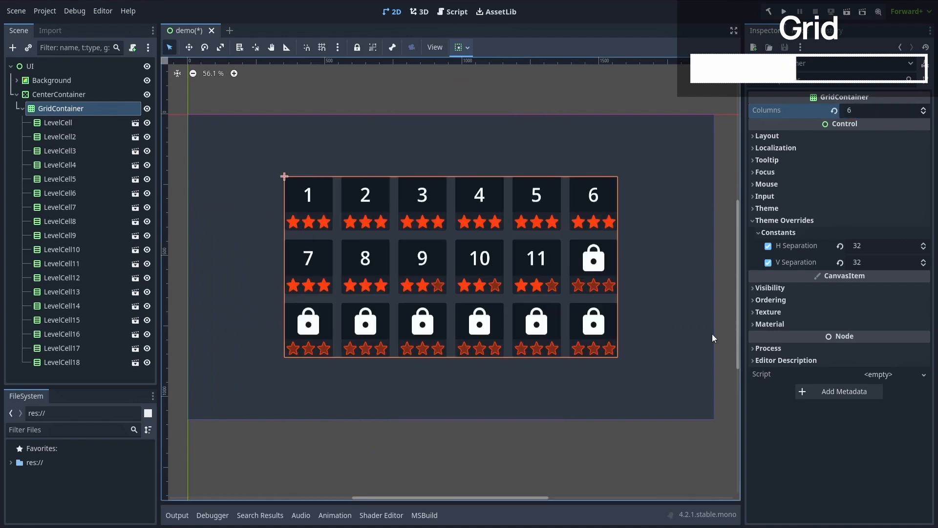
- Set the grid's horizontal separation to -8 and vertical separation to 102
{"action": "left_click", "coordinate": [886, 245]}
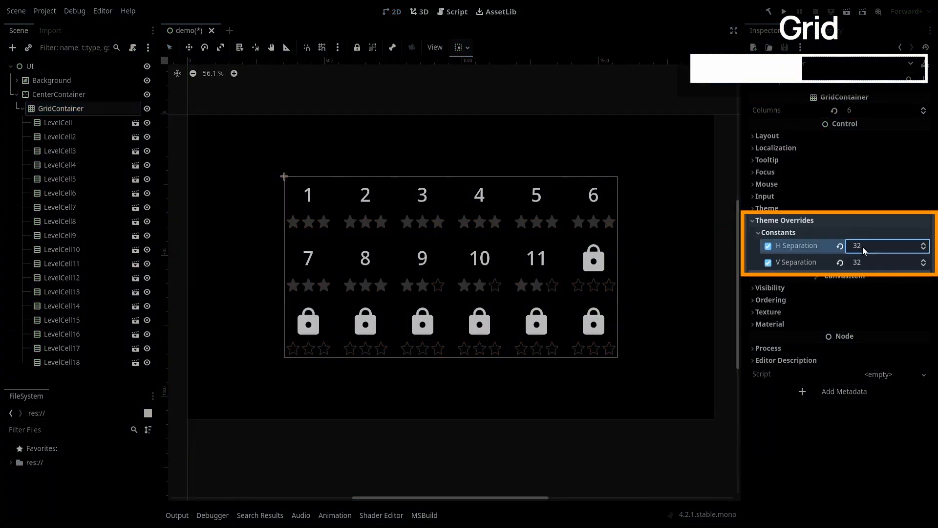
{"action": "type", "text": "-8"}
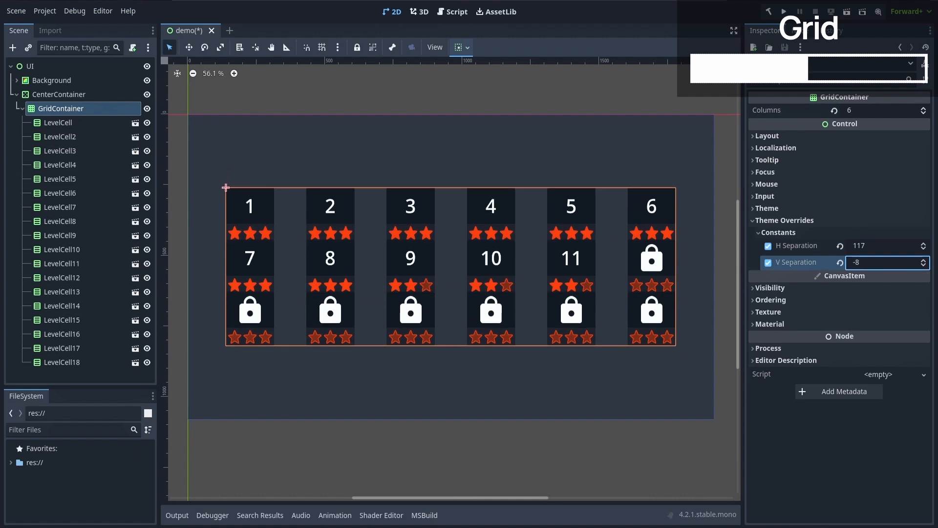
{"action": "type", "text": "102"}
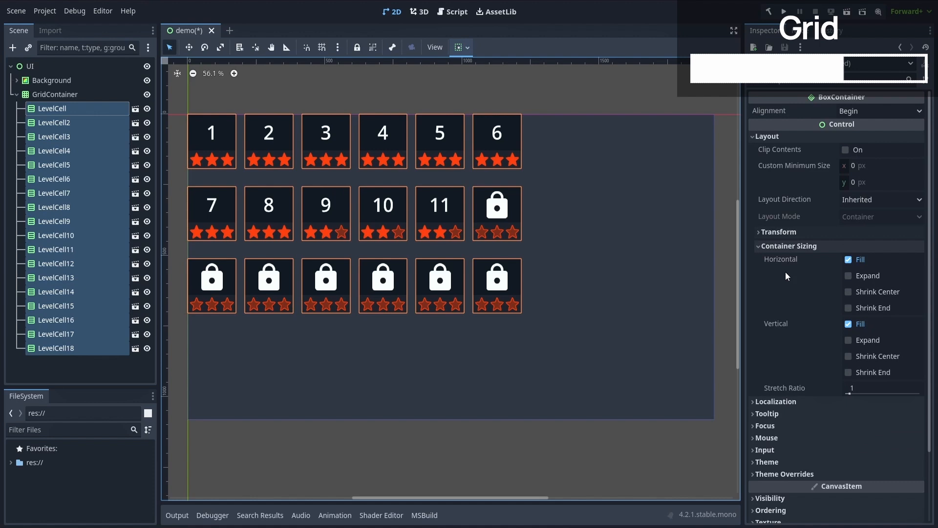
- Restore the GridContainer inside the CenterContainer with its original spacing
{"action": "left_click", "coordinate": [848, 340]}
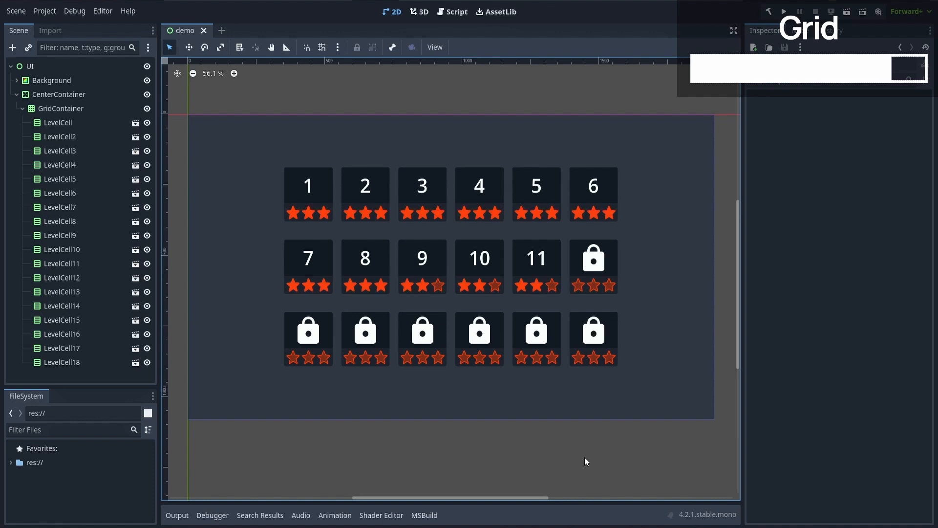
- Open 03-Misc/demo.tscn showing the six other container types
{"action": "left_click", "coordinate": [422, 266]}
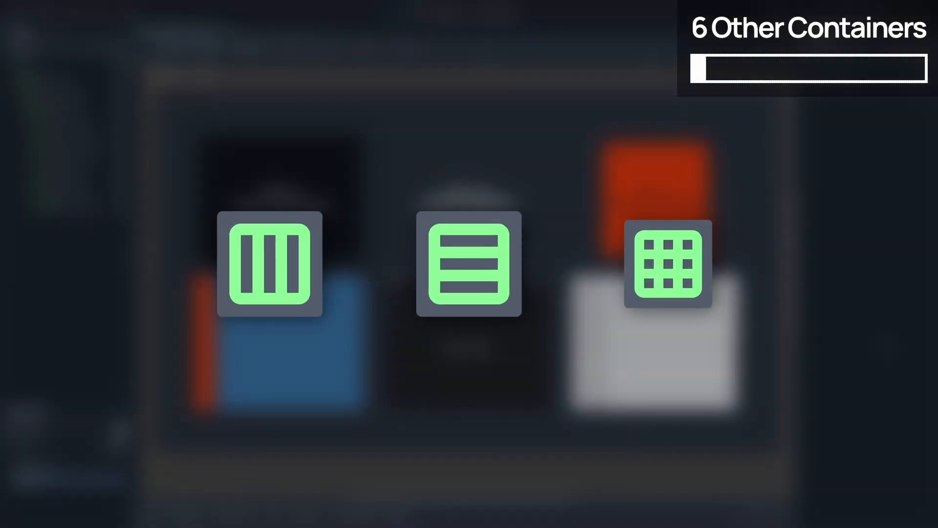
{"action": "left_click", "coordinate": [666, 265]}
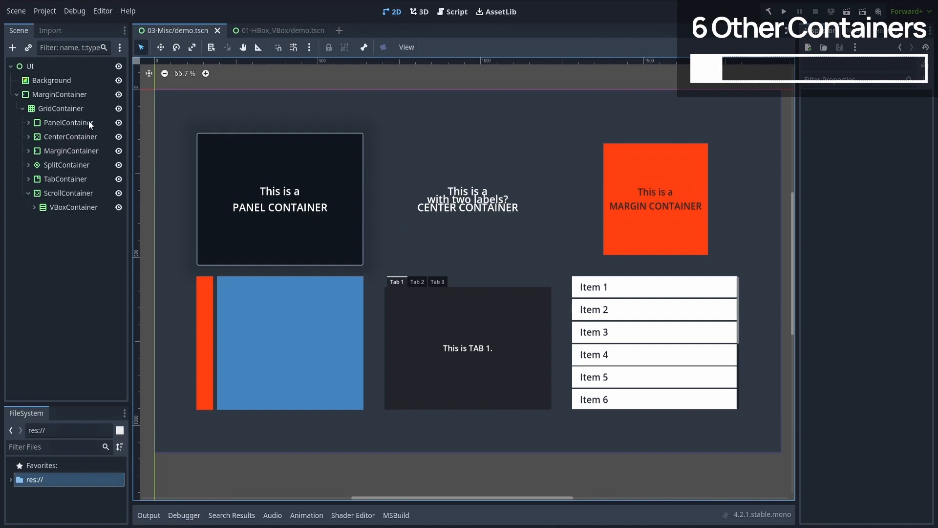
- Give the PanelContainer a light grey-blue Panel StyleBox background
{"action": "left_click", "coordinate": [66, 123]}
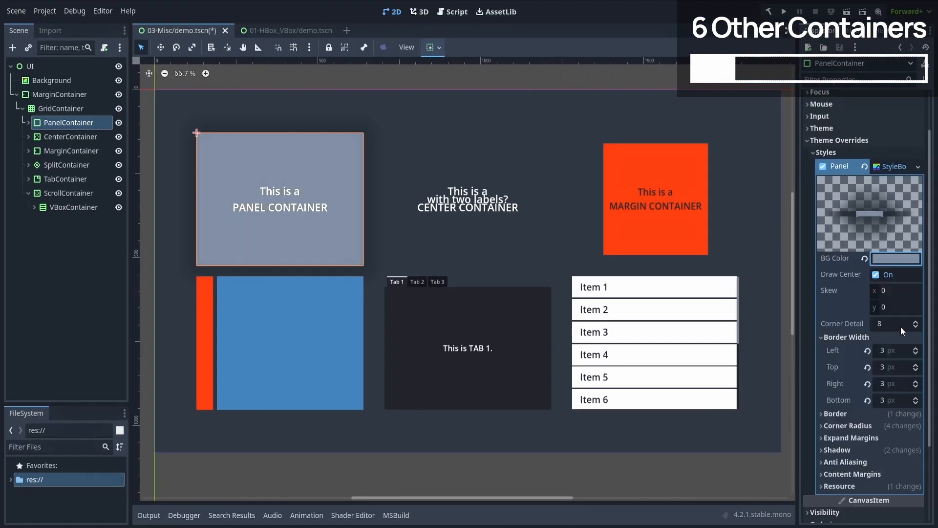
{"action": "left_click", "coordinate": [896, 258]}
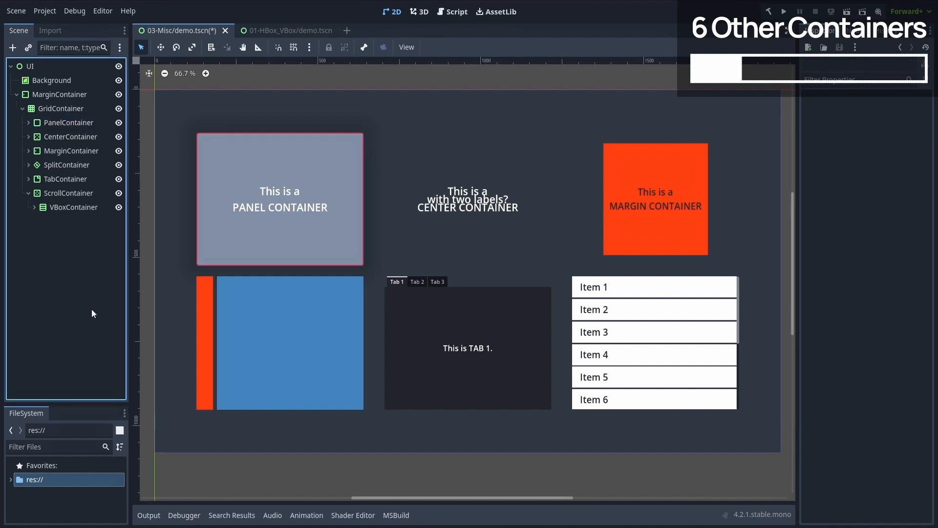
{"action": "mouse_move", "coordinate": [284, 236]}
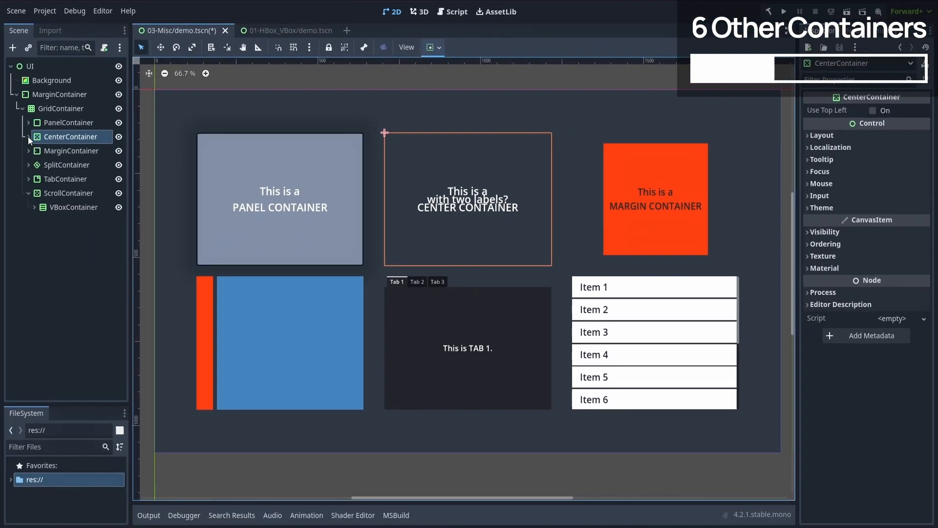
- Select the MarginContainer and enlarge its margin constants for a bigger orange box
{"action": "left_click", "coordinate": [29, 137]}
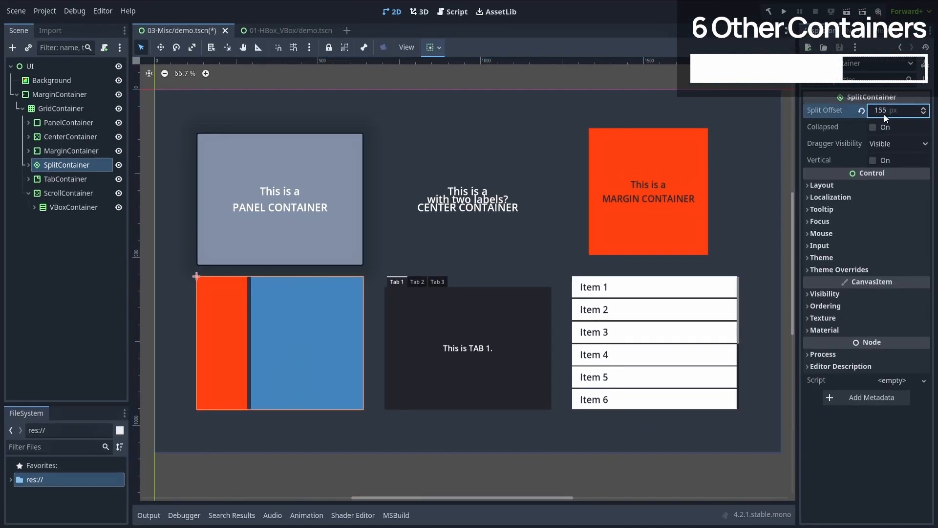
- Set the SplitContainer's split offset to 105 px and make it vertical
{"action": "left_click", "coordinate": [874, 160]}
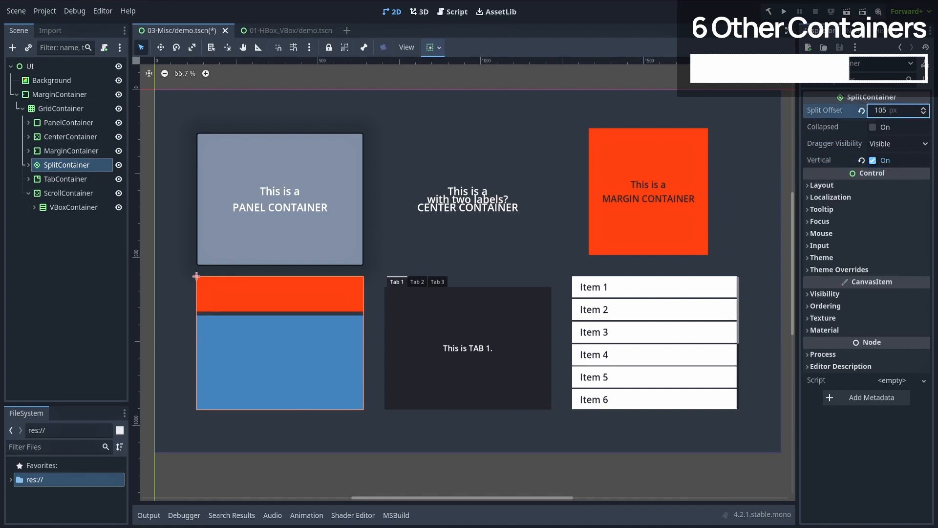
{"action": "left_click", "coordinate": [908, 110]}
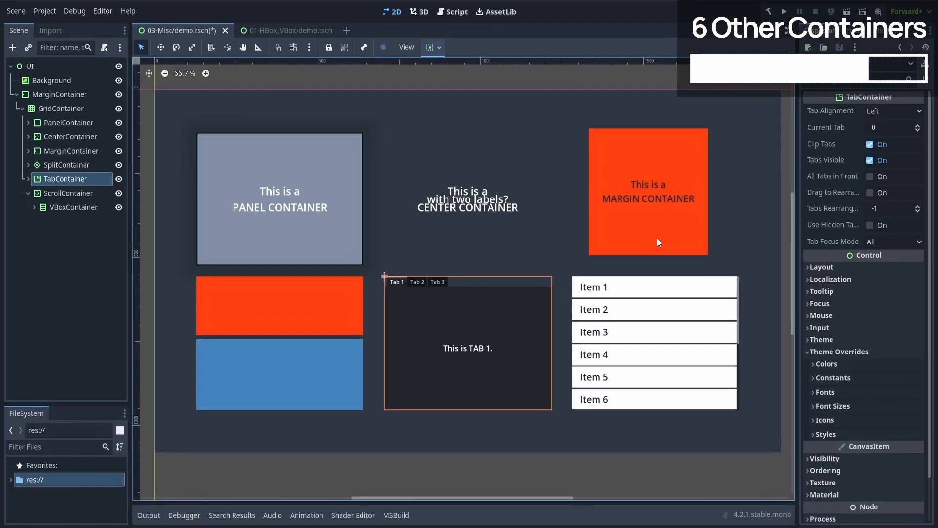
- Align the TabContainer's tabs to the right and set Current Tab to 2 (Tab 3)
{"action": "left_click", "coordinate": [894, 110]}
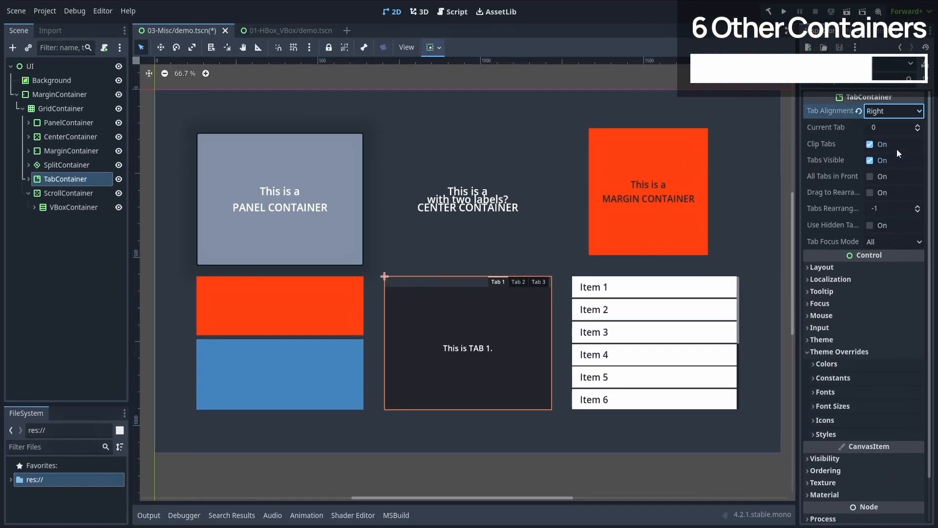
{"action": "left_click", "coordinate": [538, 281]}
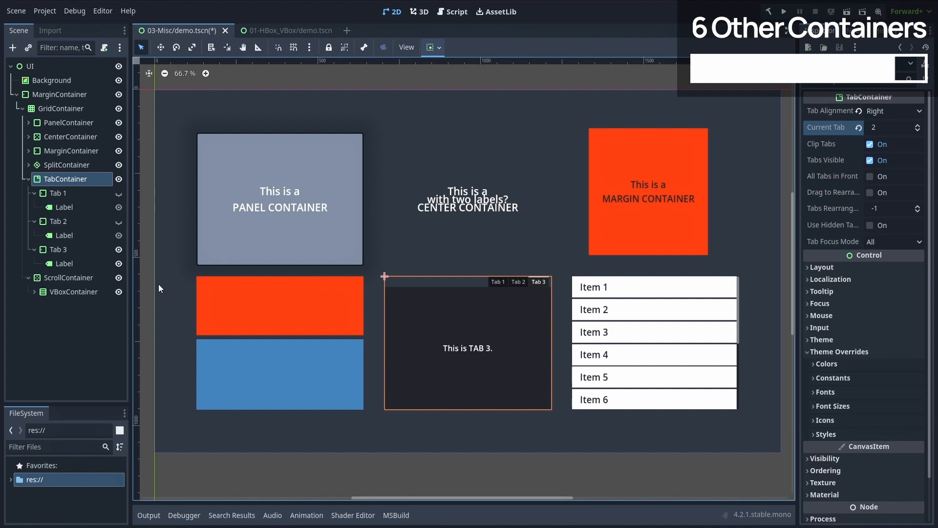
{"action": "left_click", "coordinate": [19, 178]}
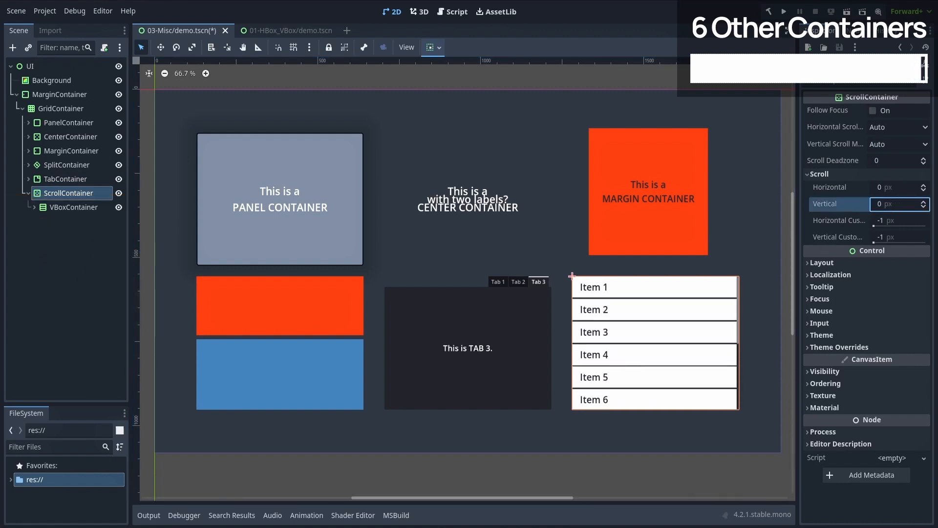
{"action": "scroll", "scroll_direction": "down", "scroll_amount": 3}
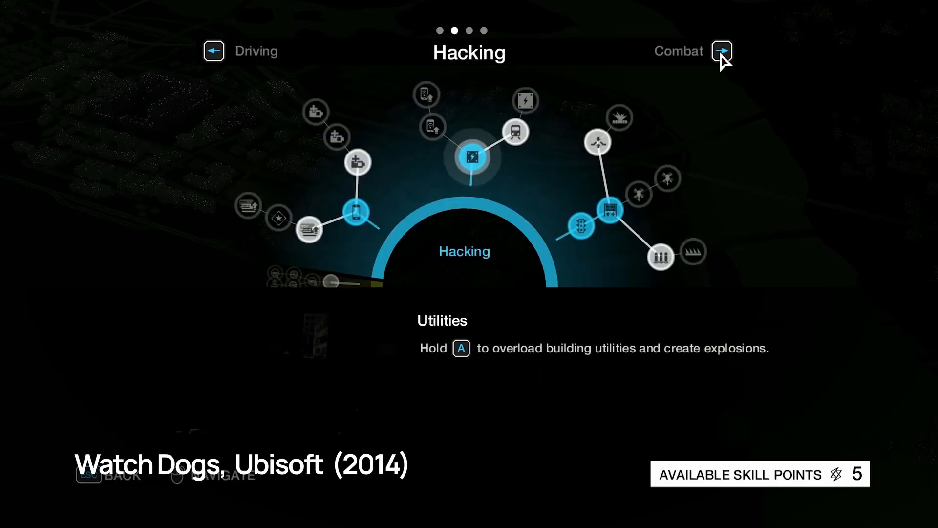
- Switch the skill tree from the Hacking page to the Combat page
{"action": "left_click", "coordinate": [721, 51]}
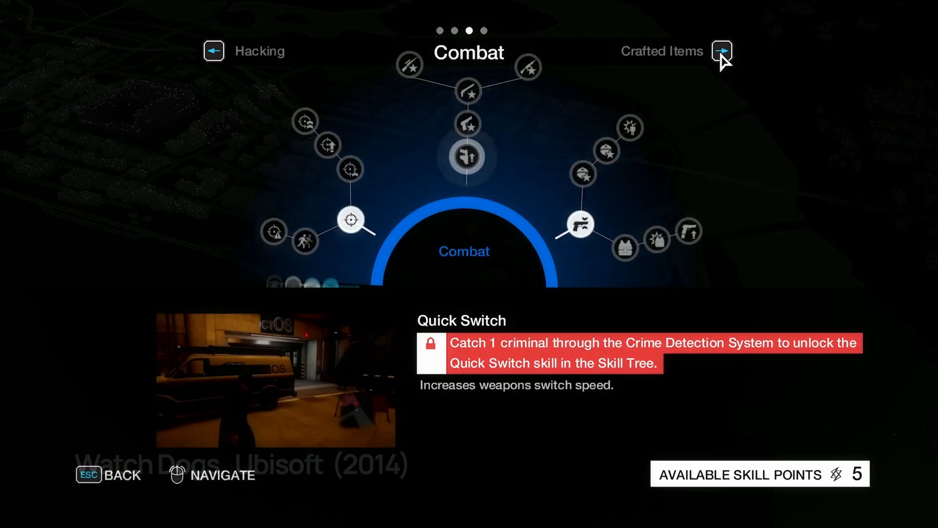